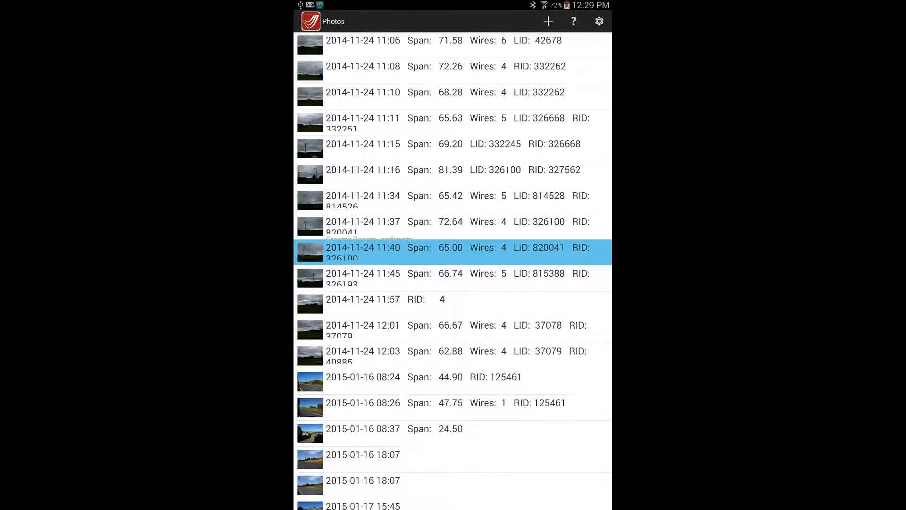
Step: Open LineSmarts Settings from the gear icon on the Photos screen
click(600, 22)
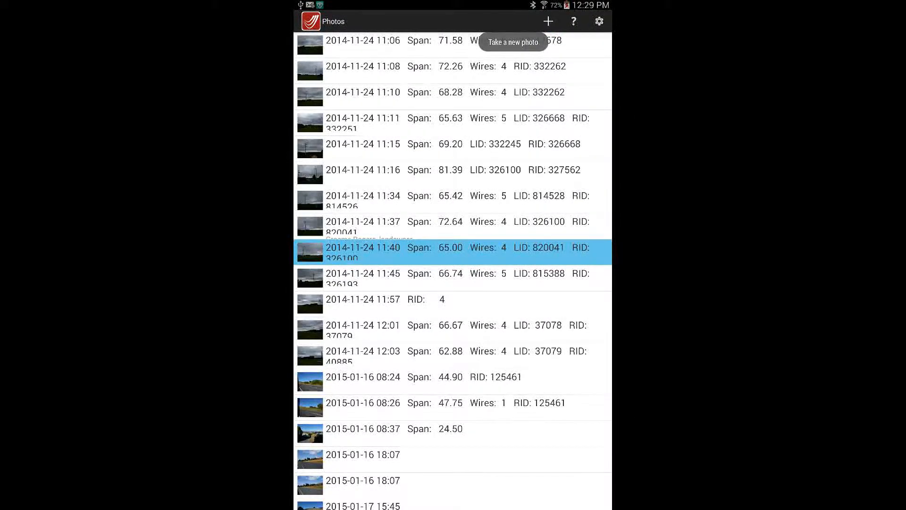
click(600, 21)
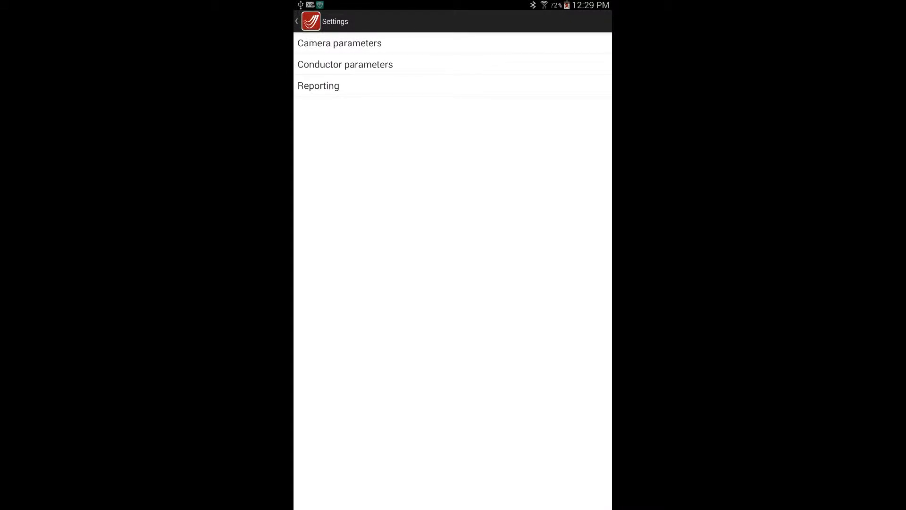
click(339, 43)
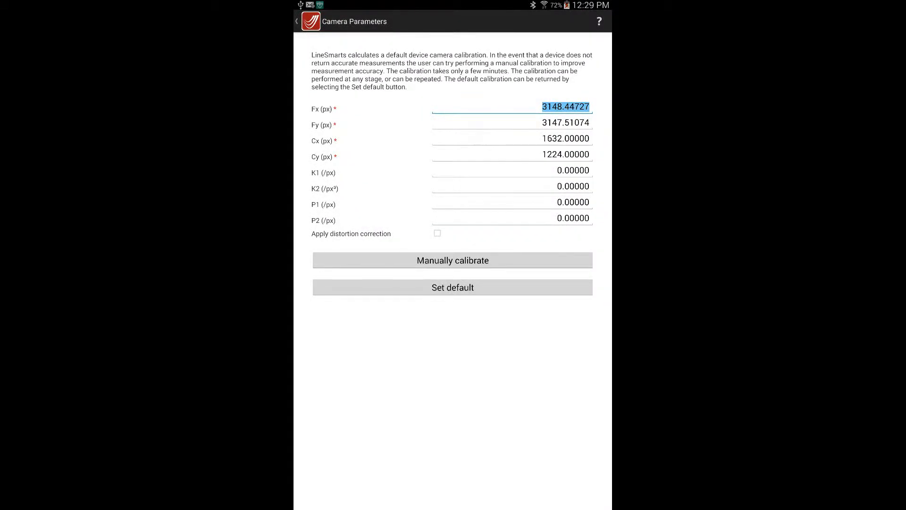
click(296, 22)
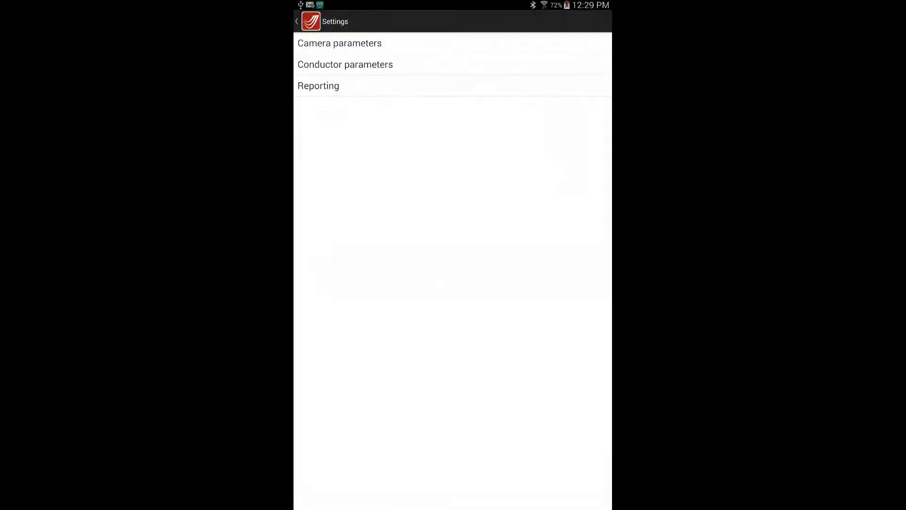
click(345, 64)
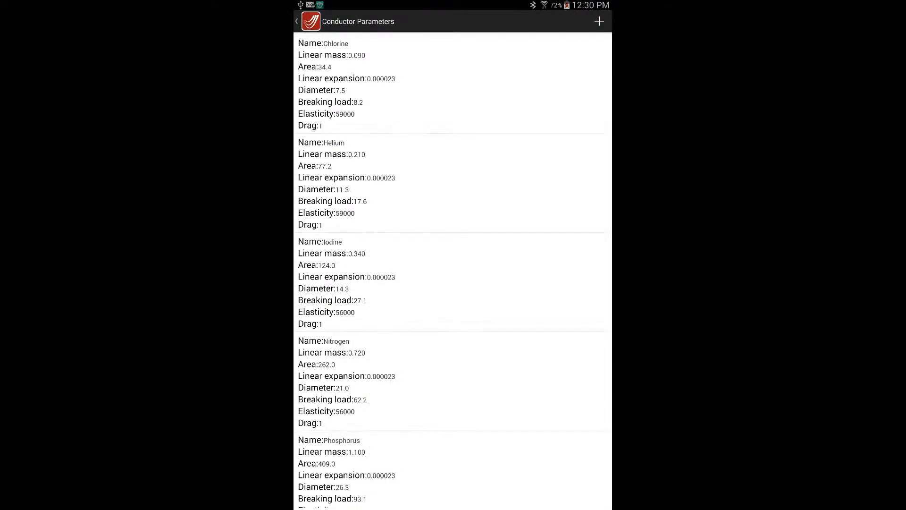
click(296, 21)
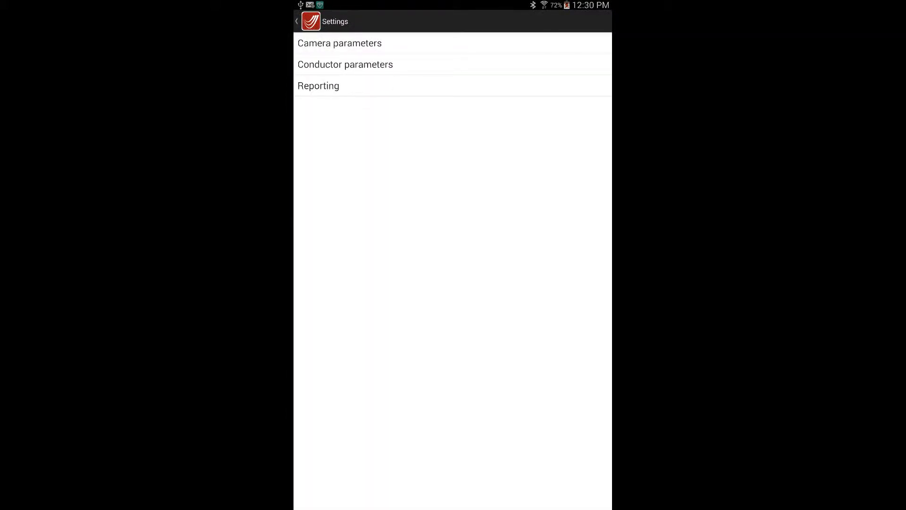
Step: In Reporting, toggle image export size to Full and back to Reduced resolution, then return to Photos
click(318, 85)
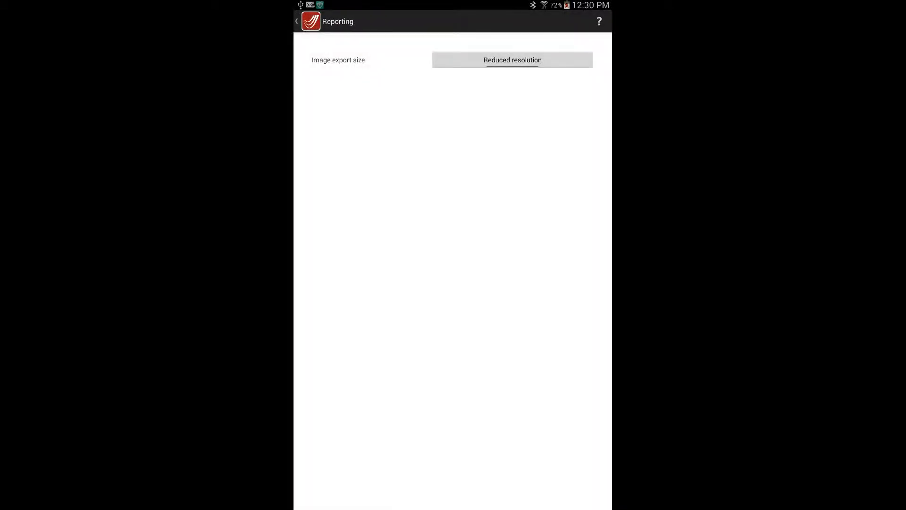
click(512, 60)
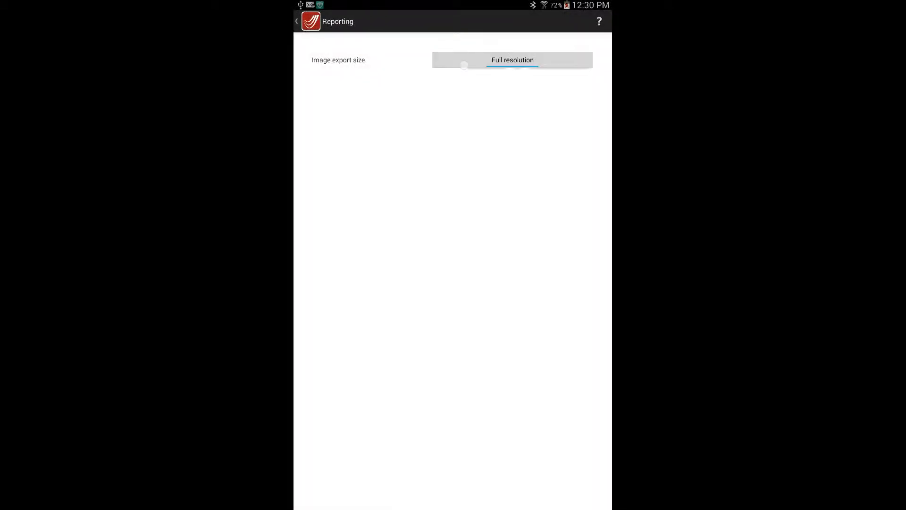
click(512, 60)
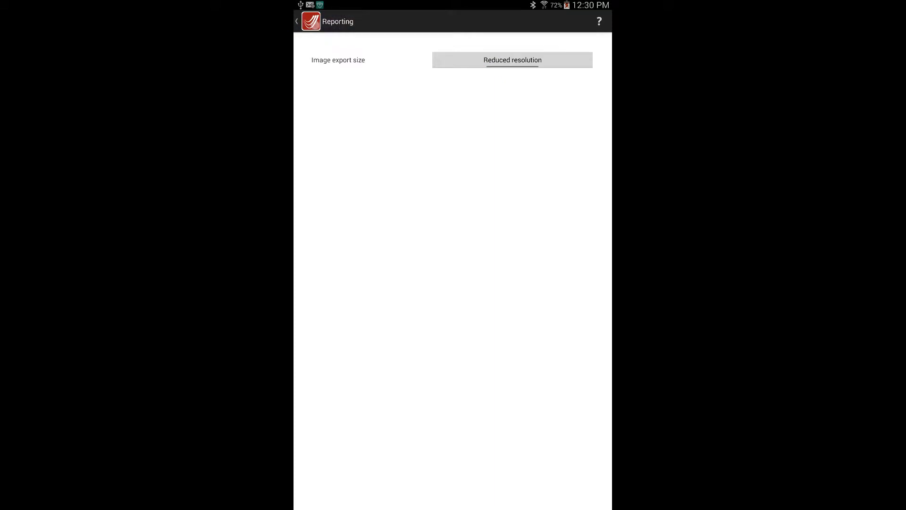
click(296, 21)
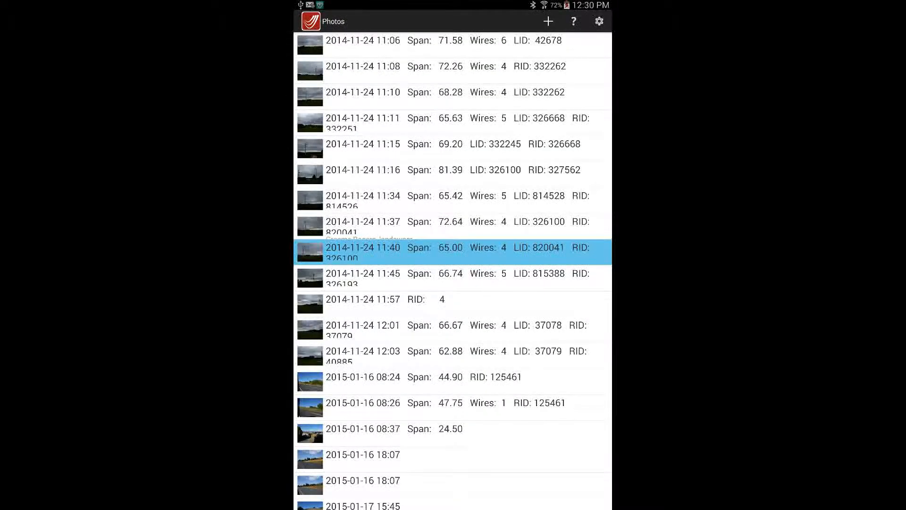
click(573, 21)
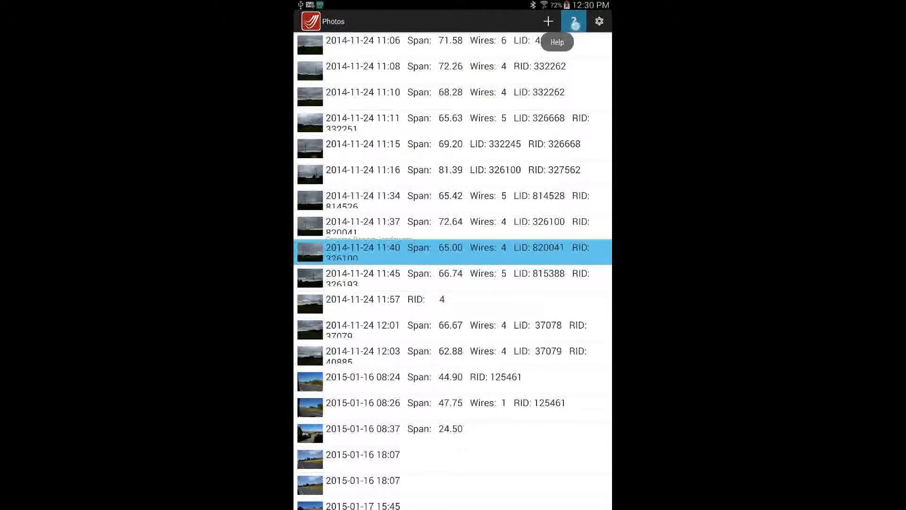
click(556, 42)
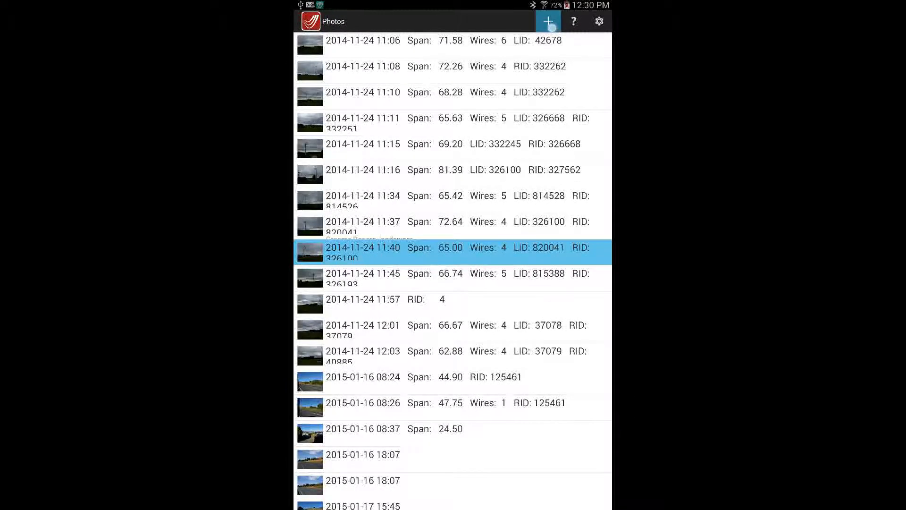
Step: Start a new span record with left support range 44 and right support range 17.06 m
click(451, 252)
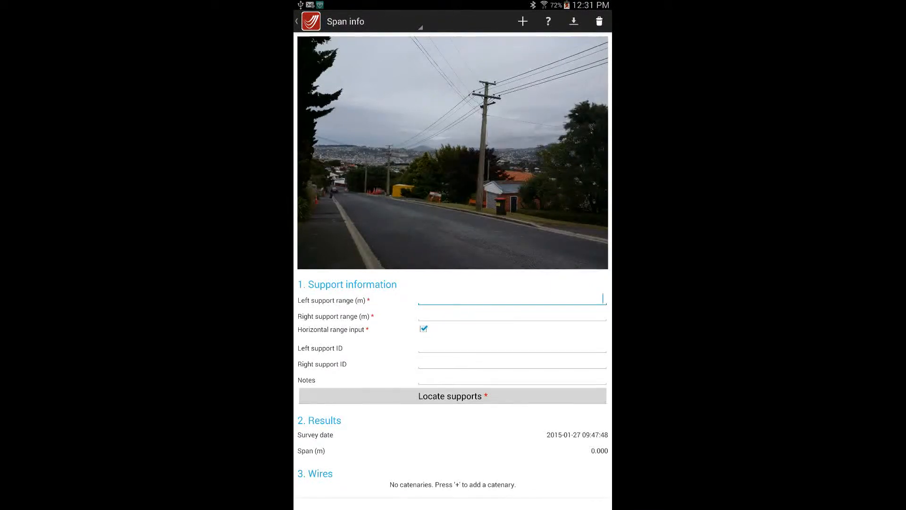
text(44)
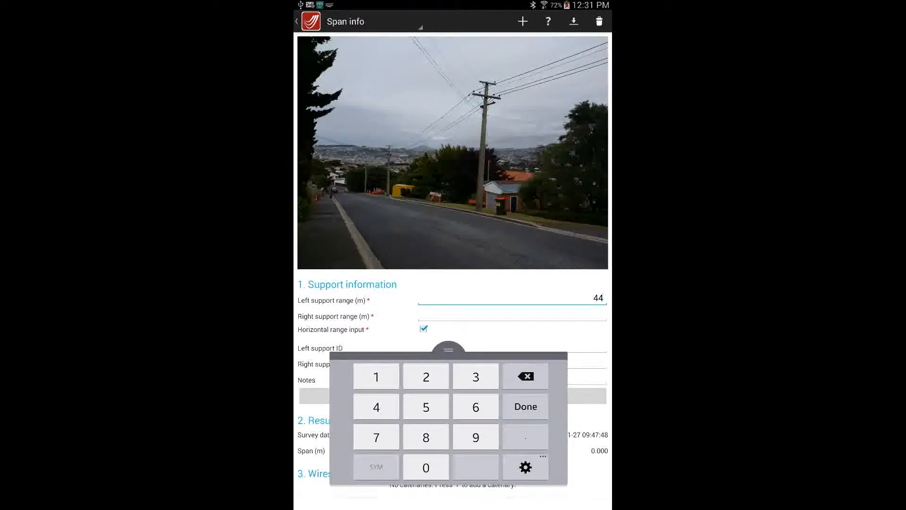
click(510, 316)
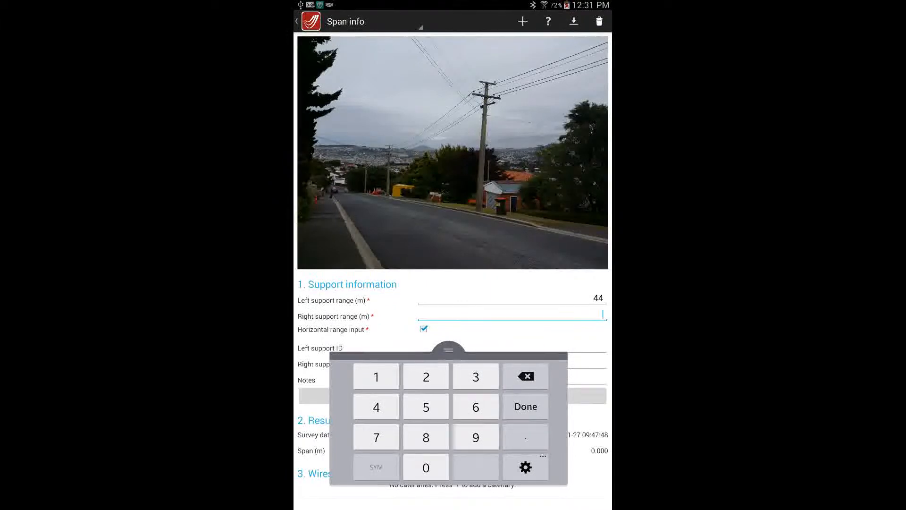
text(17.06)
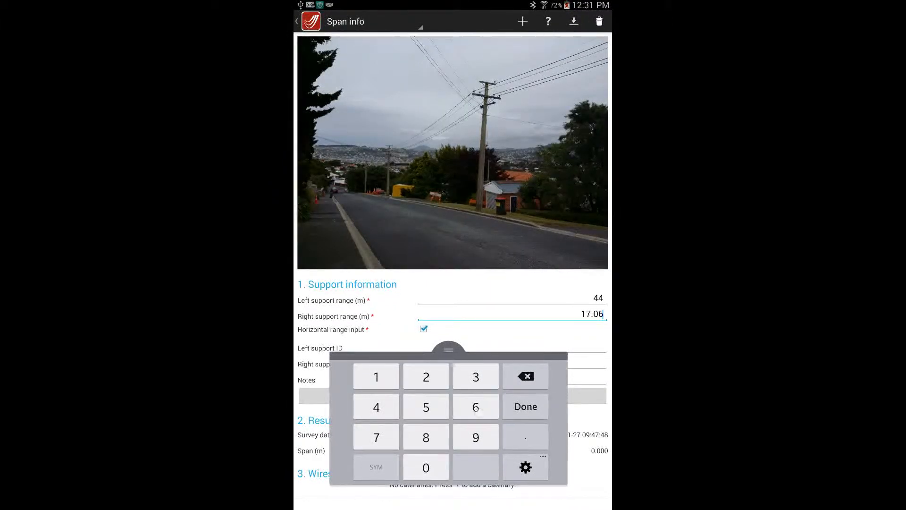
Step: Enter left support ID 123456 and right support ID 654321
click(511, 174)
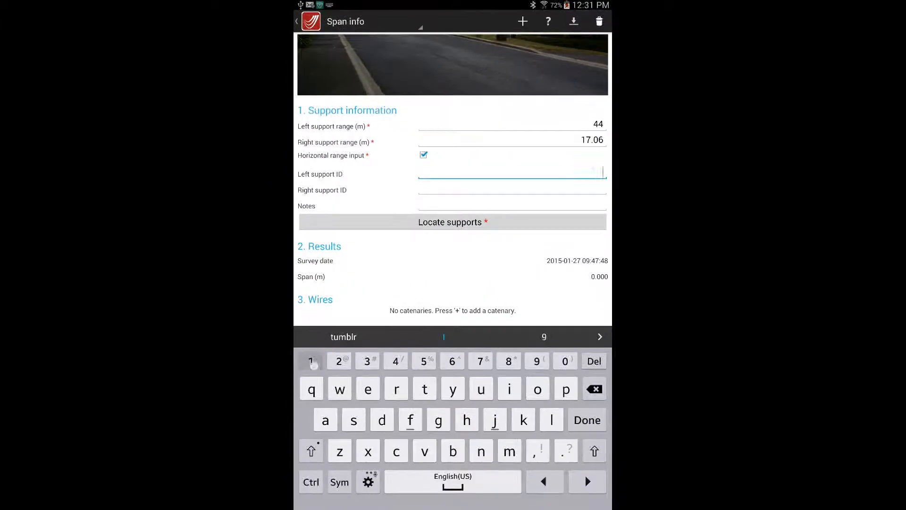
text(123456)
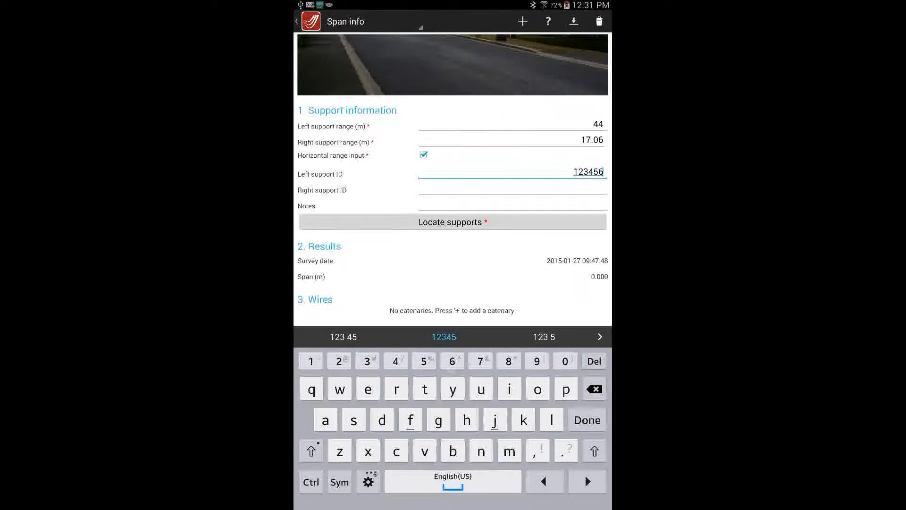
click(511, 189)
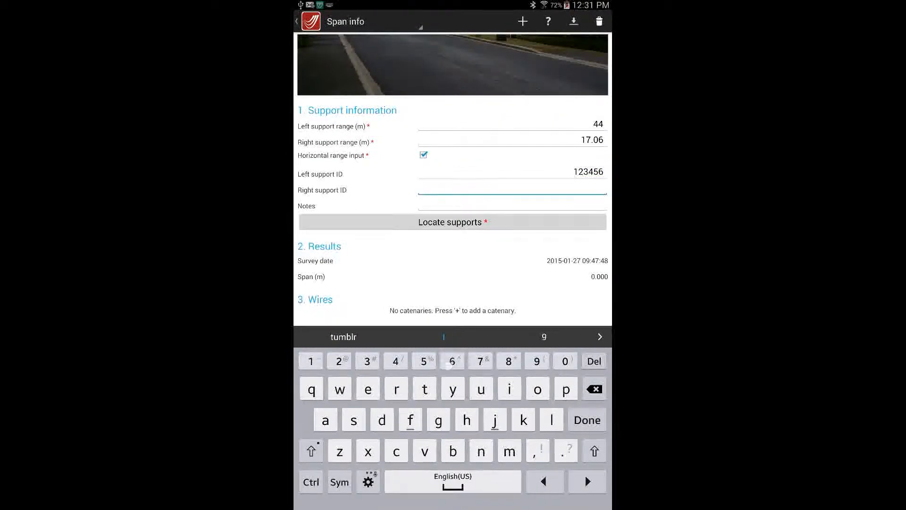
text(654321)
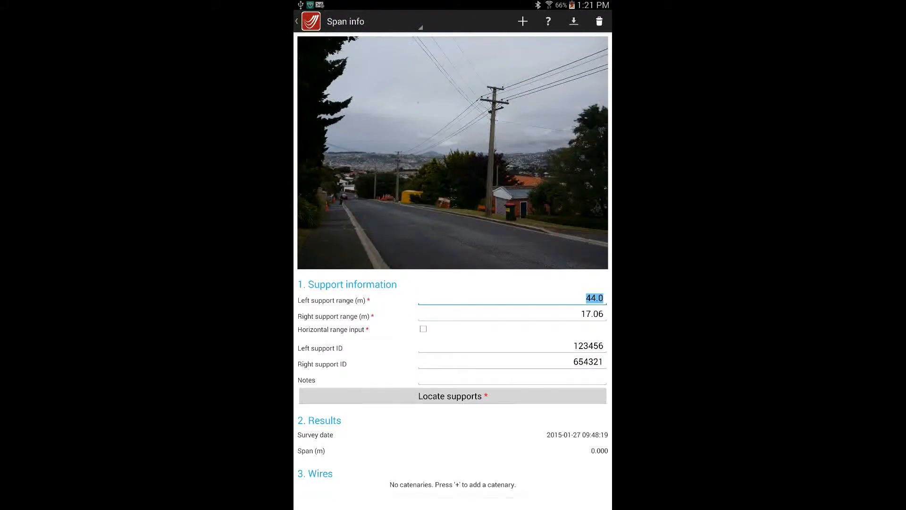
Step: Enable Horizontal range input and start locating supports in the span photo
click(423, 329)
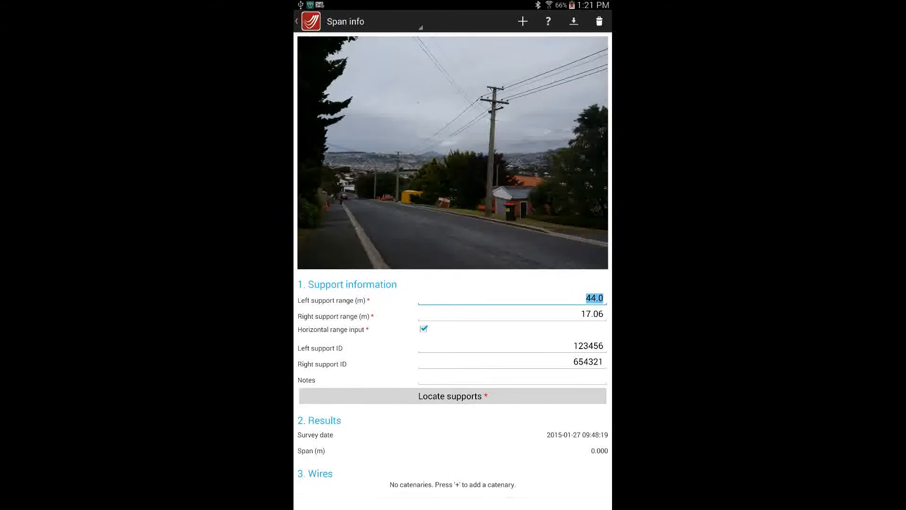
click(453, 395)
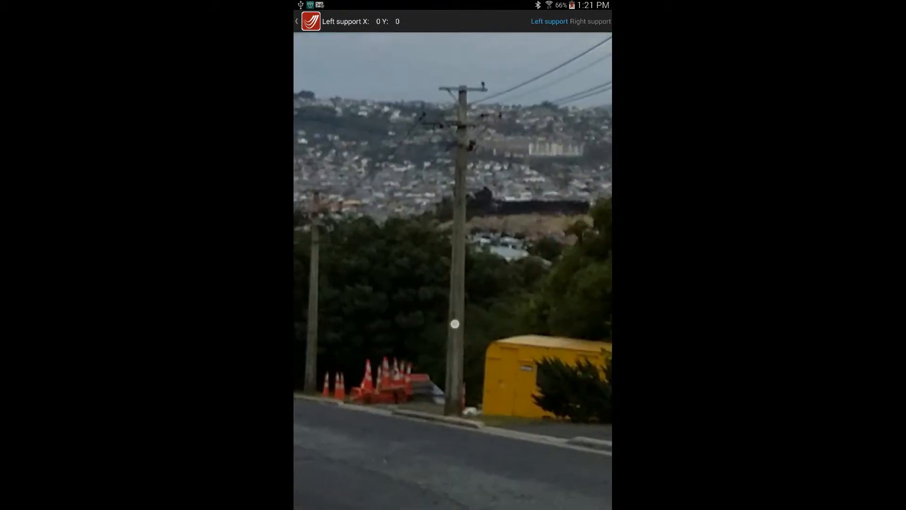
Step: Mark the left pole base and the right pole, giving a 28.206 m span
click(453, 324)
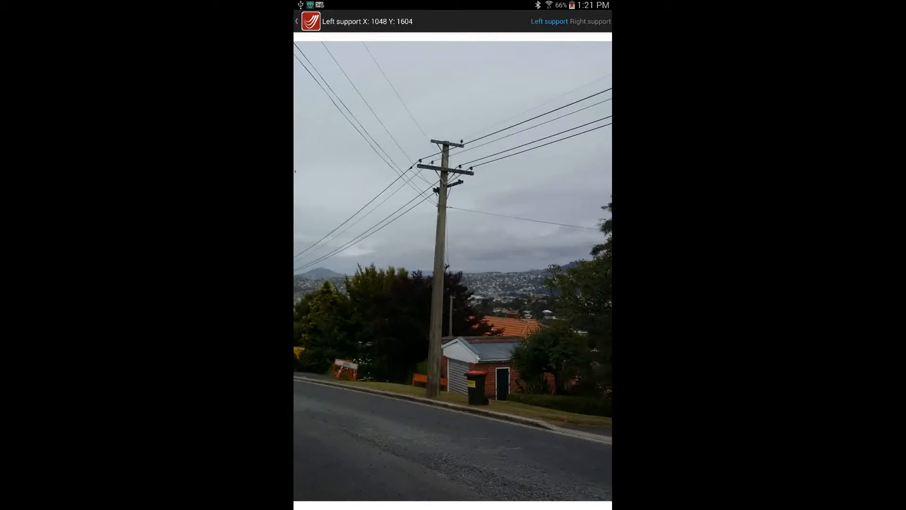
click(590, 21)
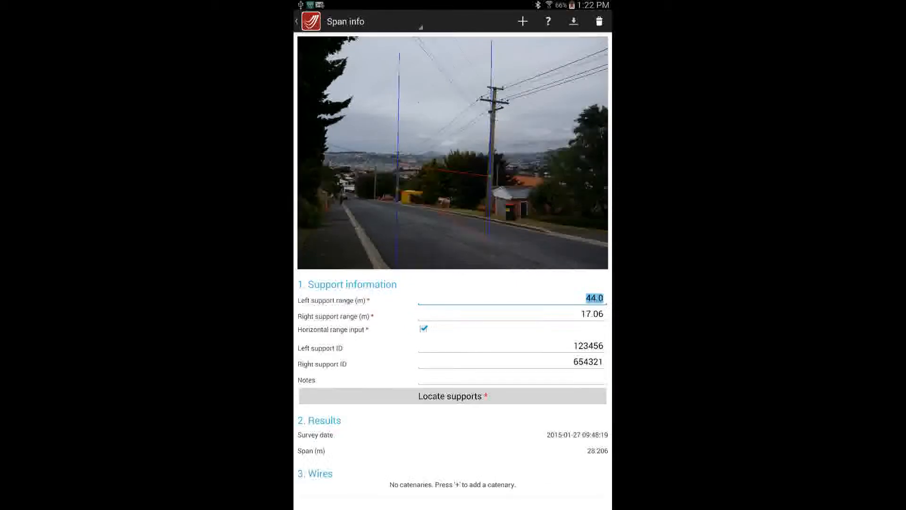
mouse_move(599, 22)
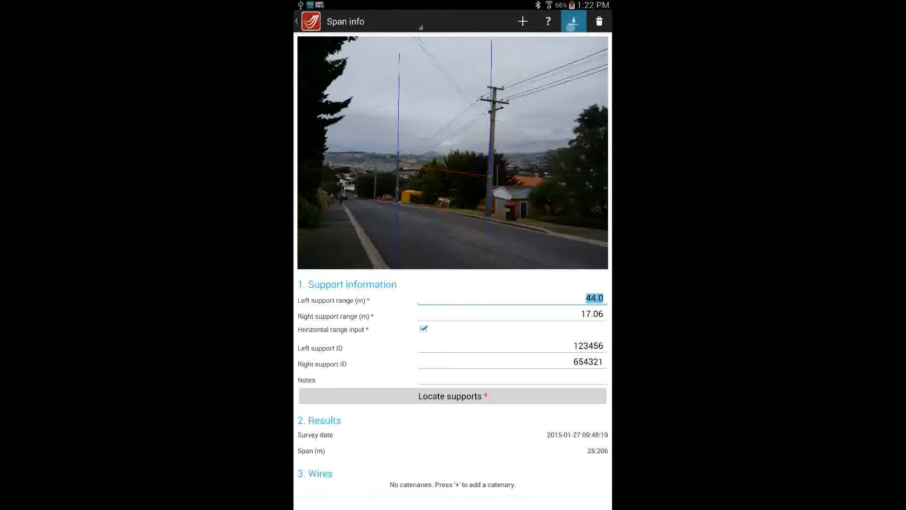
Step: Export the span record as an image under the default file name
click(572, 21)
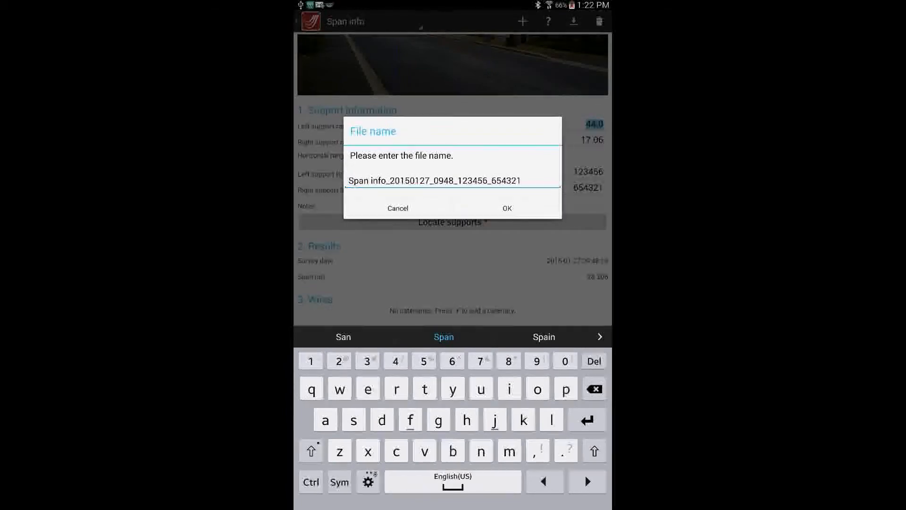
click(506, 208)
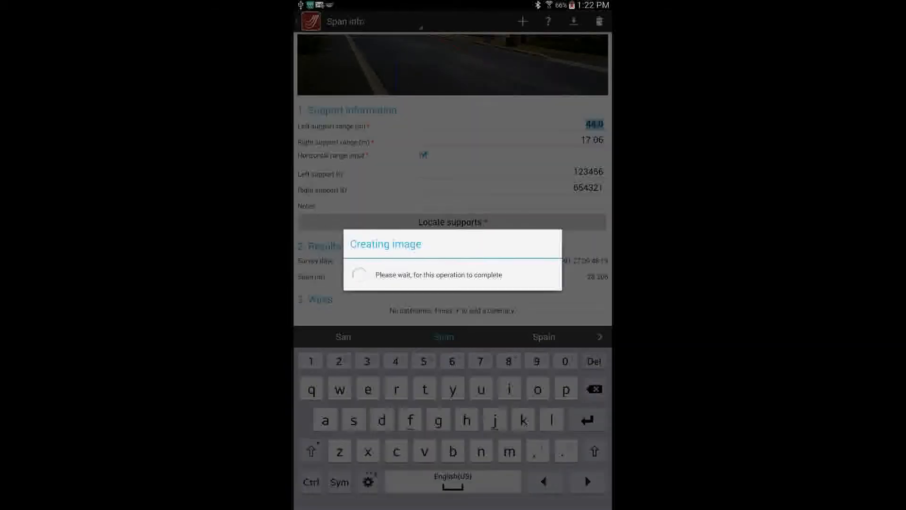